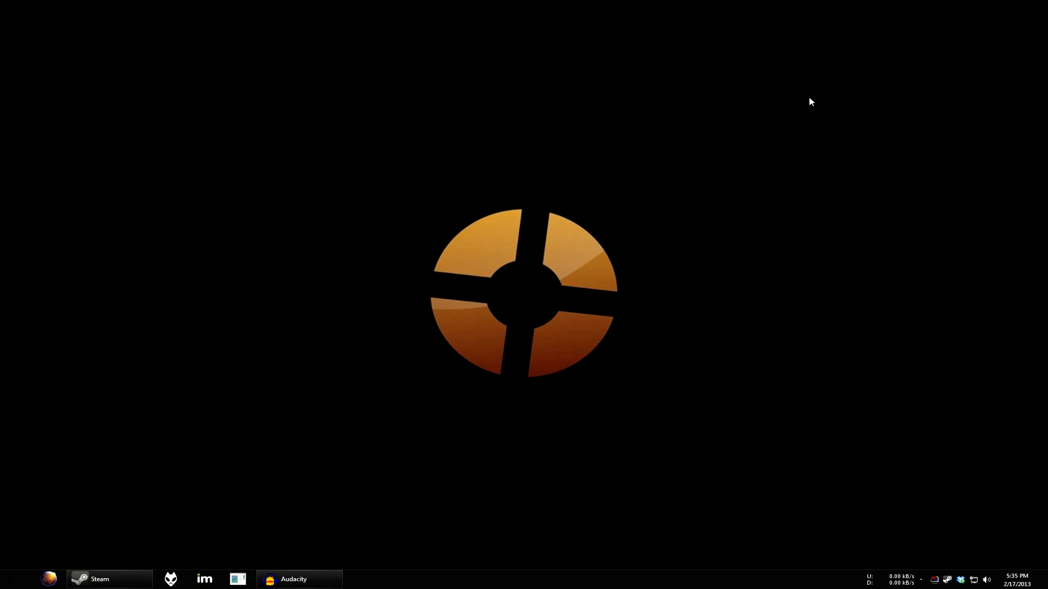
Restore Steam from the taskbar onto the Team Fortress 2 inventory page.
left_click(99, 579)
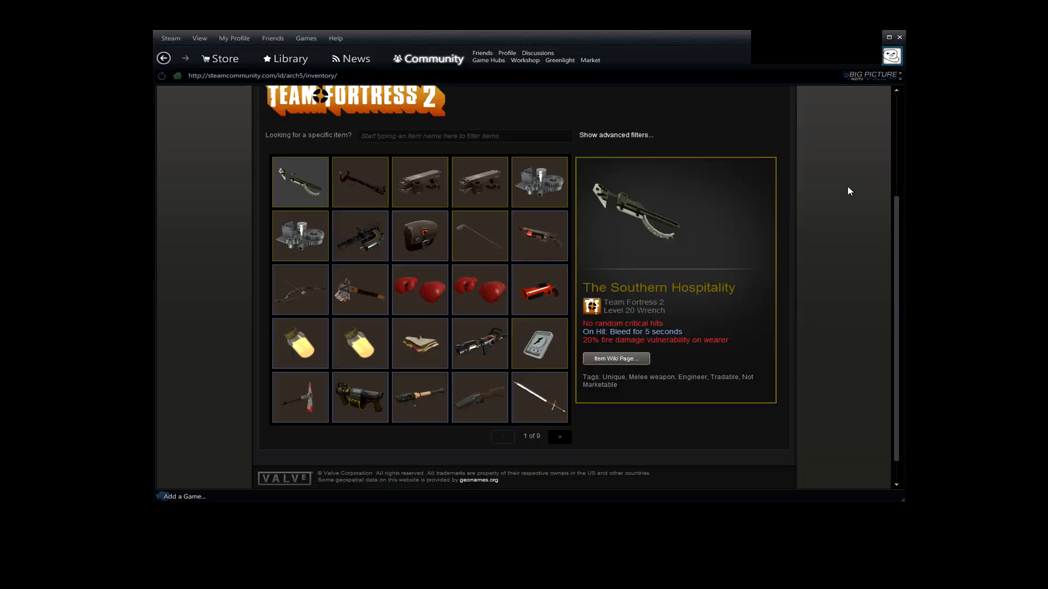
scroll("up", 3)
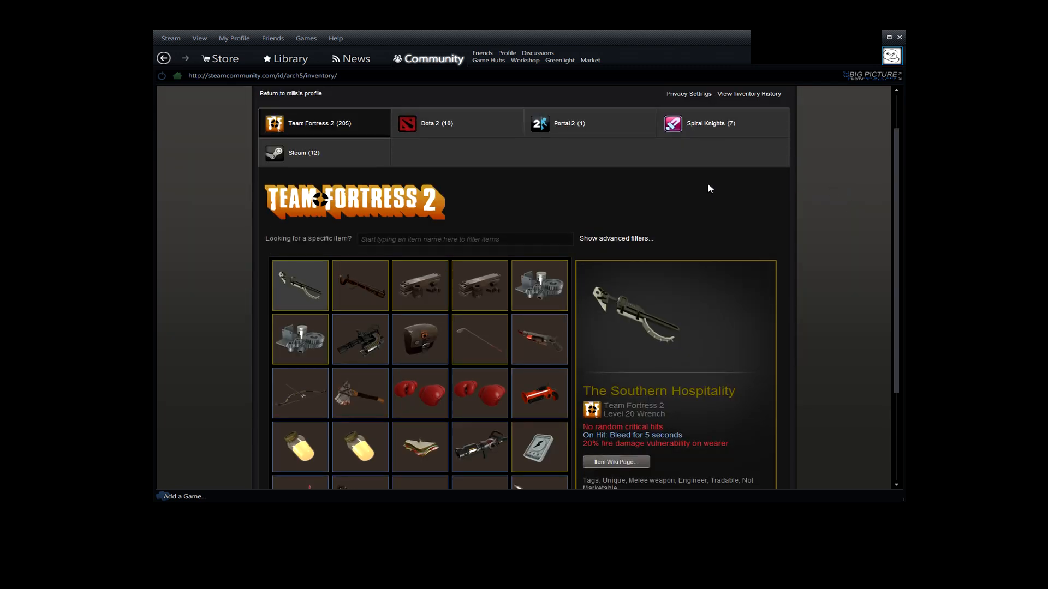
scroll("down", 3)
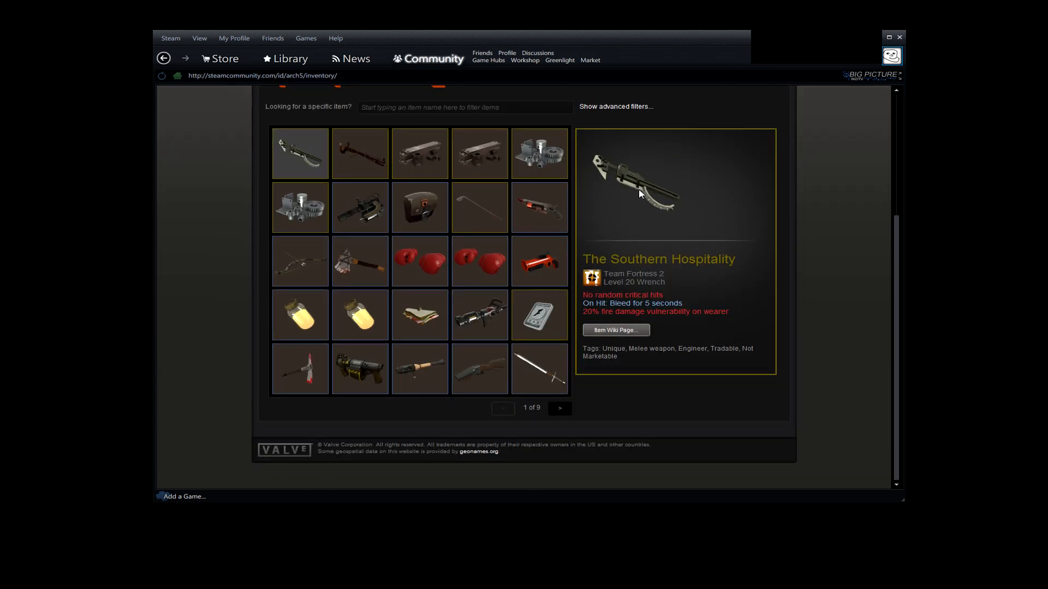
scroll("up", 3)
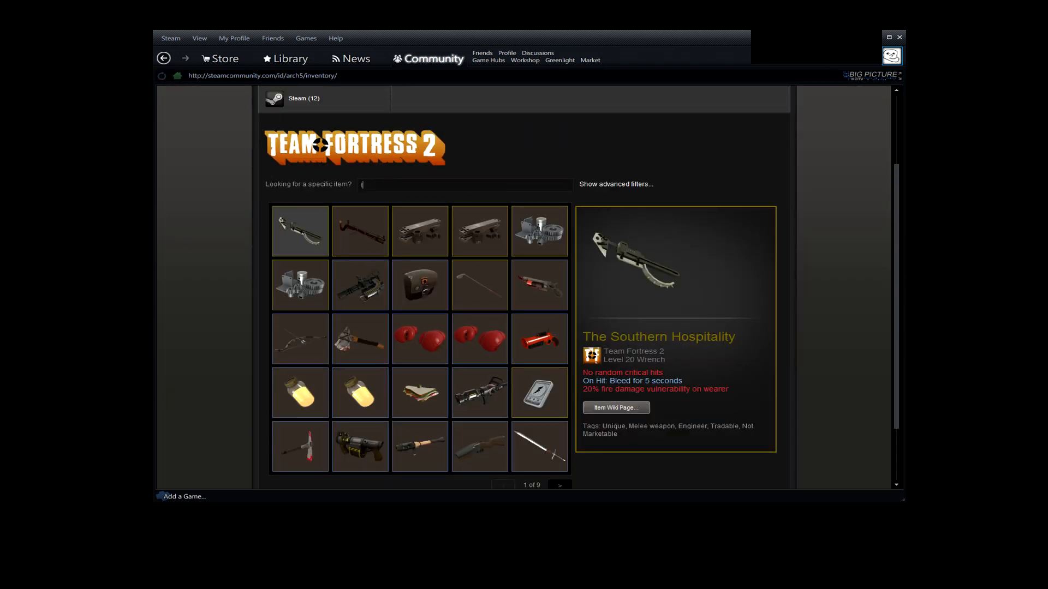
type("tux")
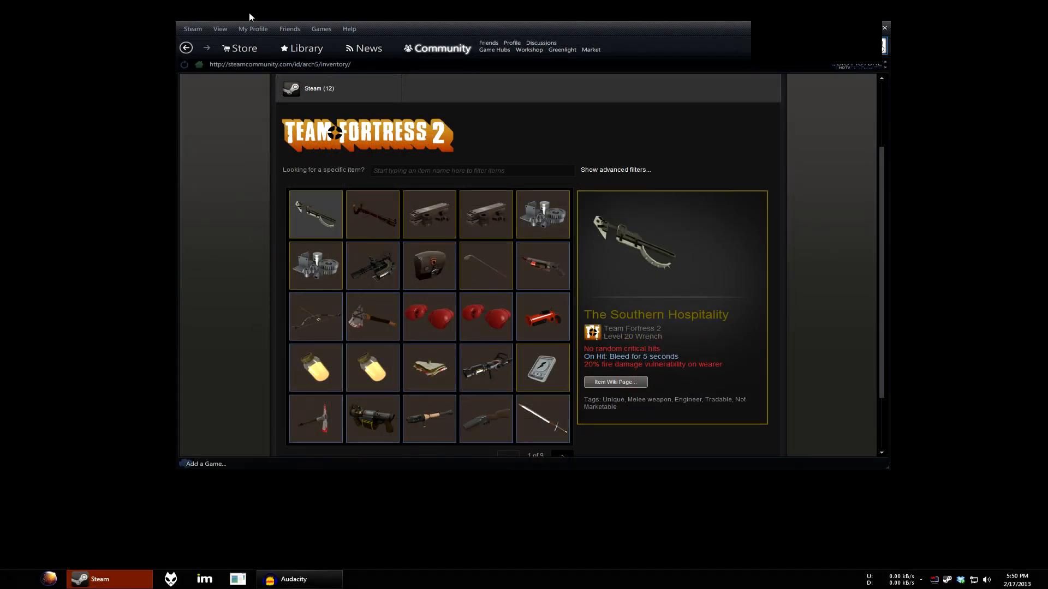
Exit the Steam client from the Steam menu.
left_click(193, 29)
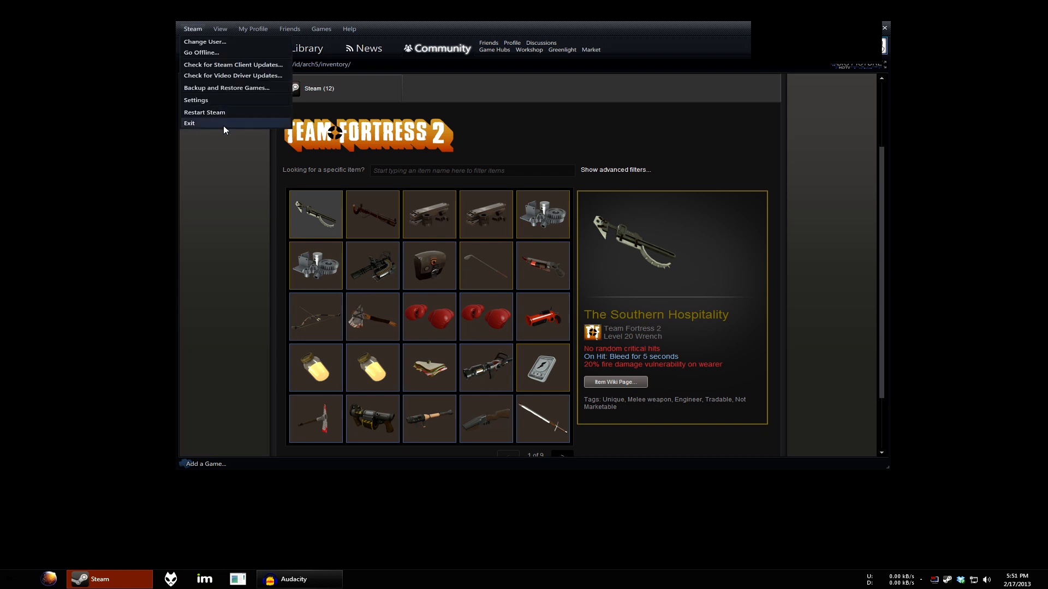
left_click(190, 123)
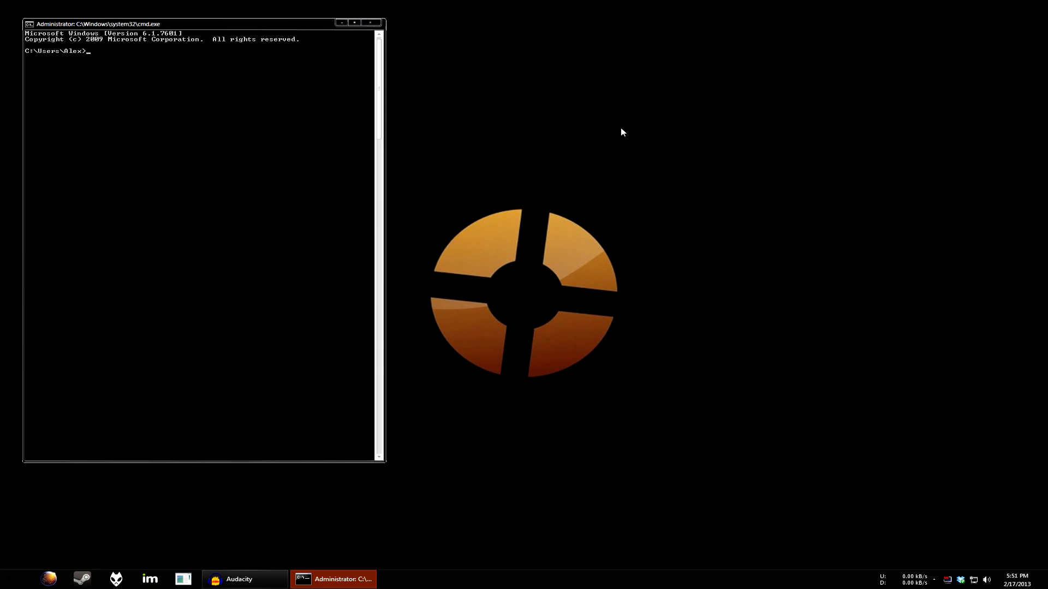
Run 'set' to list environment variables, showing OS=Windows_NT.
type("set")
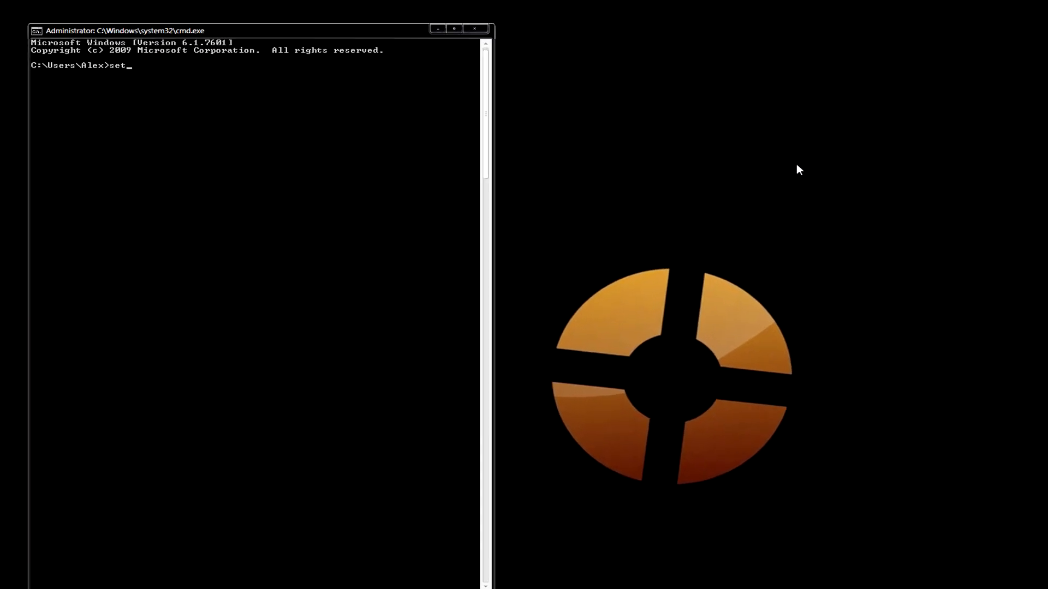
key("Return")
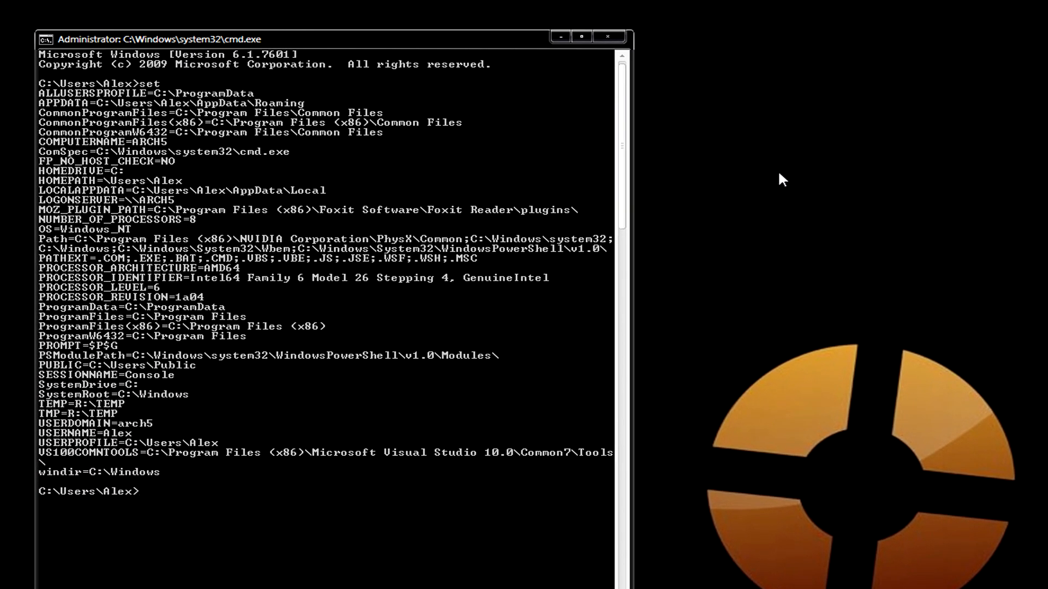
mouse_move(733, 196)
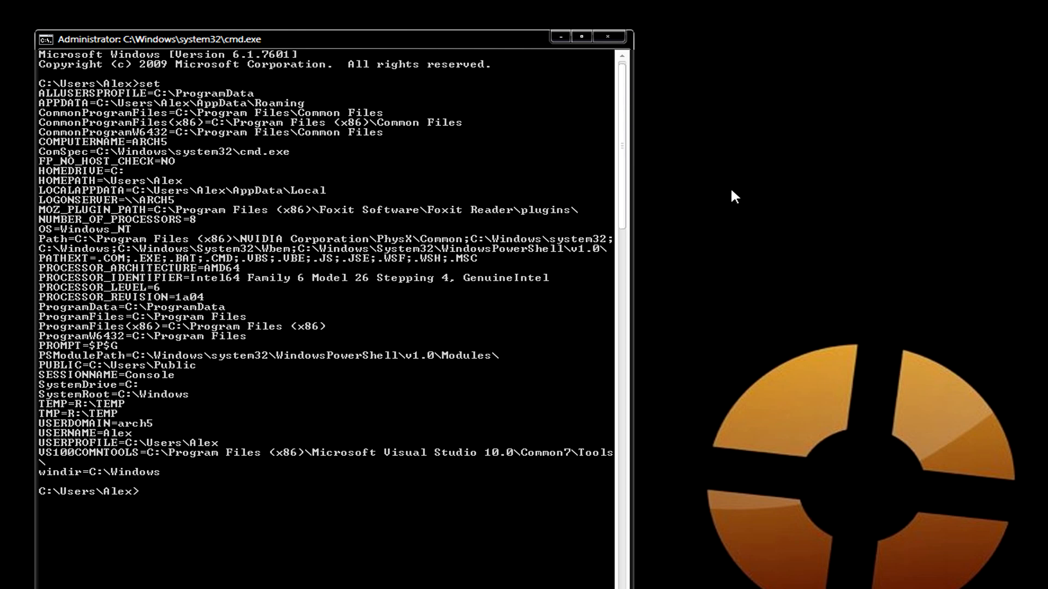
mouse_move(675, 213)
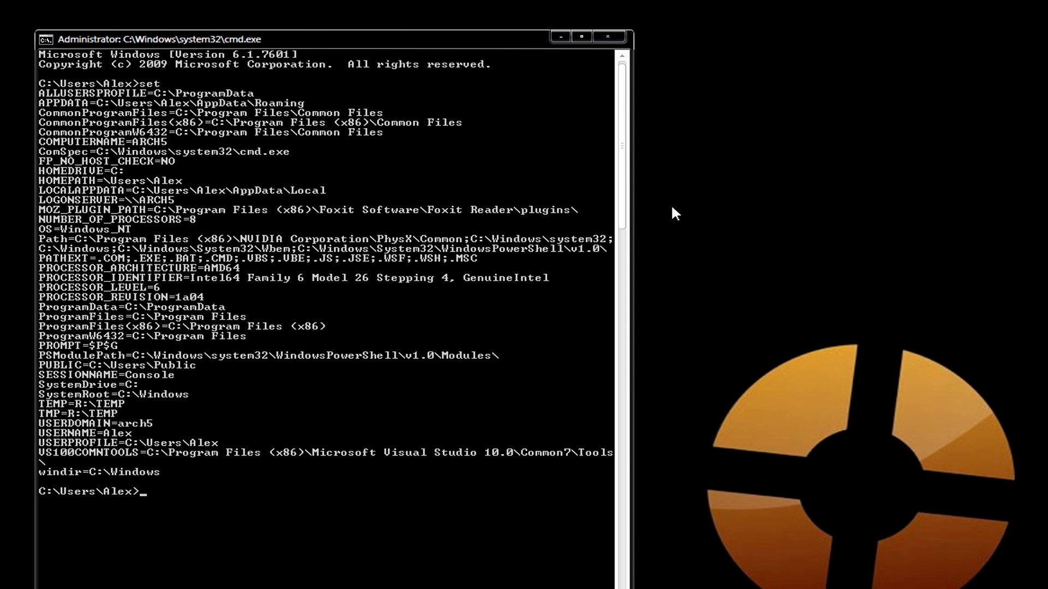
mouse_move(434, 187)
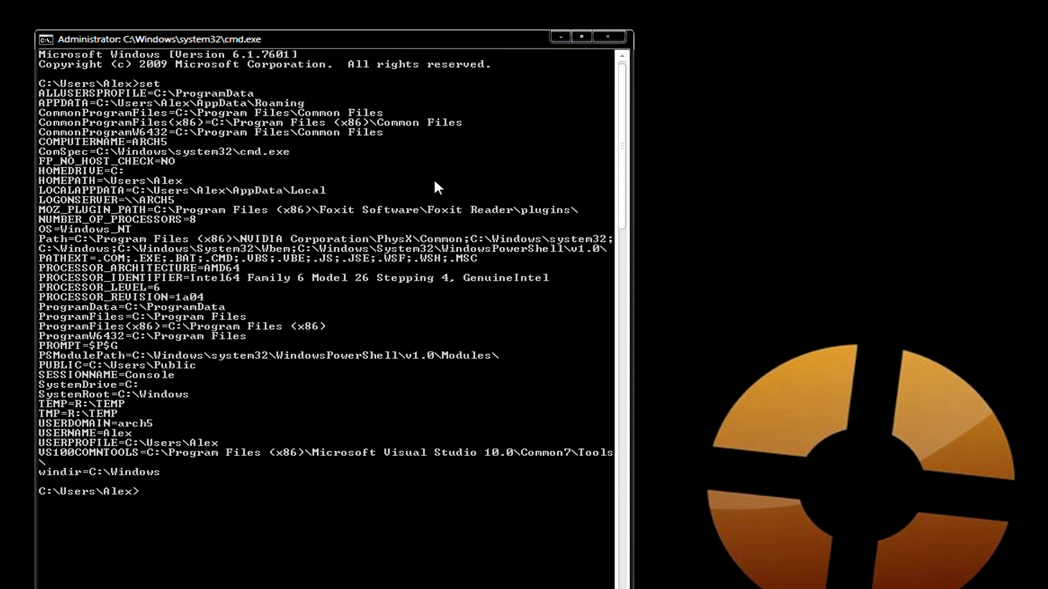
mouse_move(589, 181)
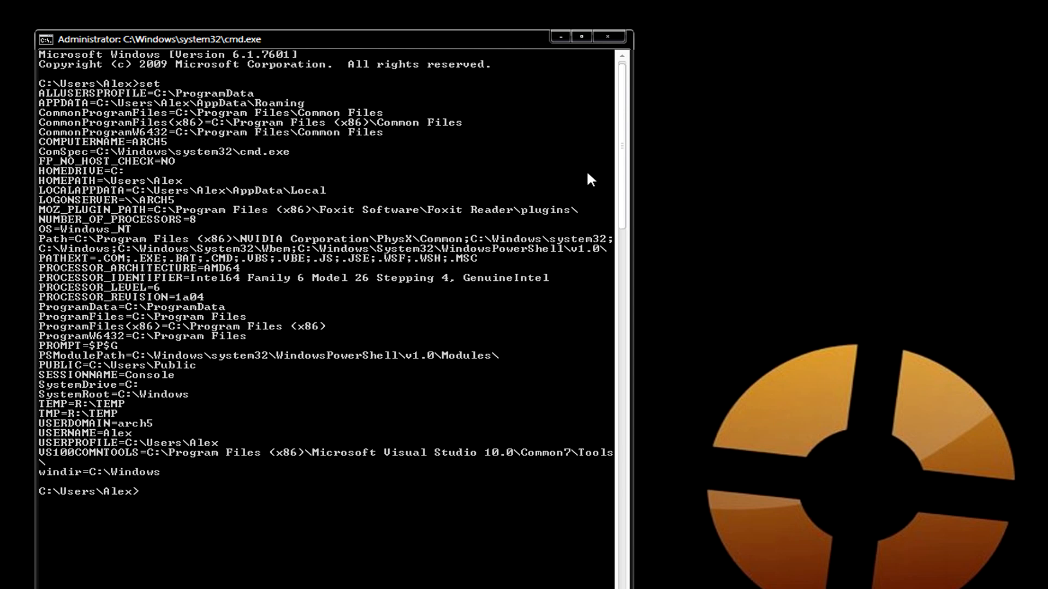
mouse_move(617, 176)
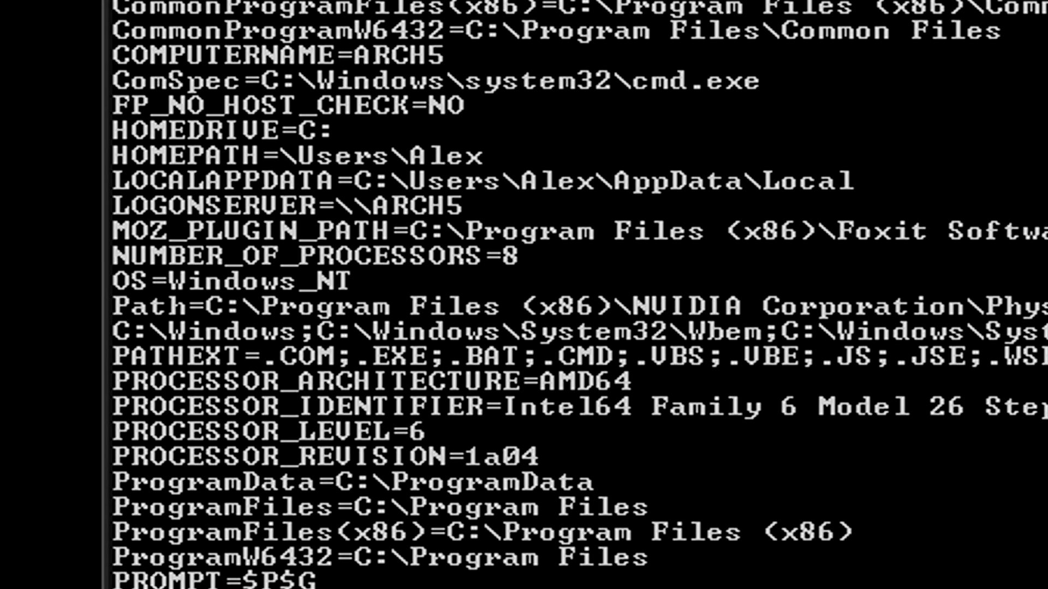
mouse_move(832, 278)
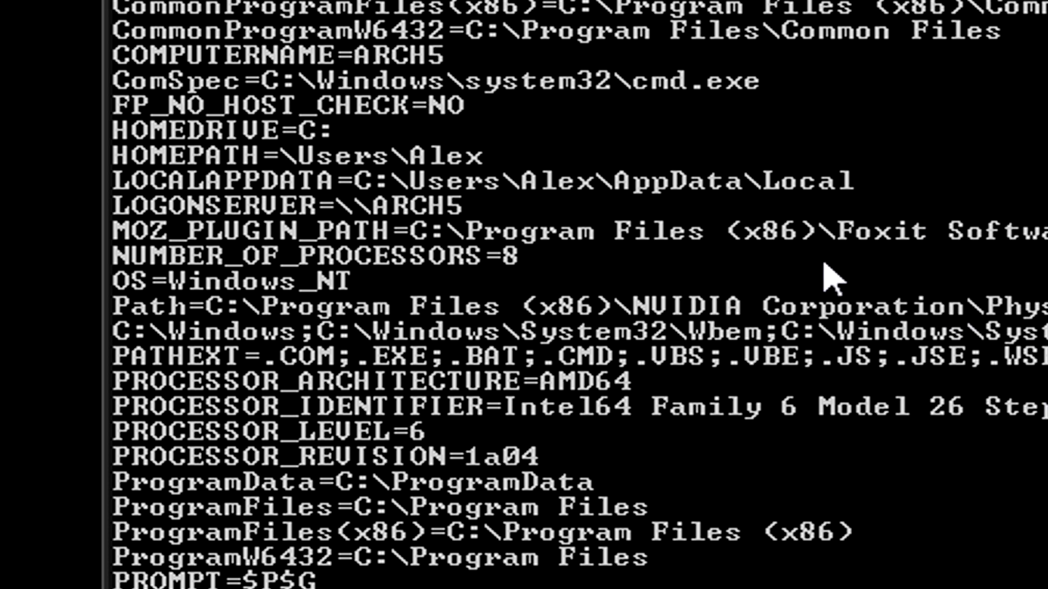
mouse_move(398, 294)
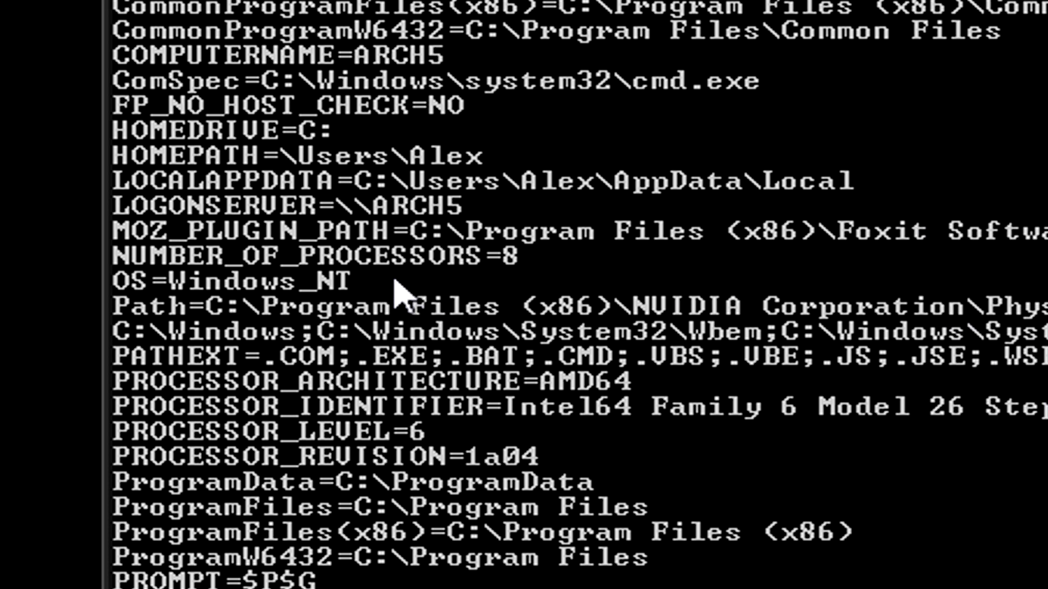
mouse_move(401, 300)
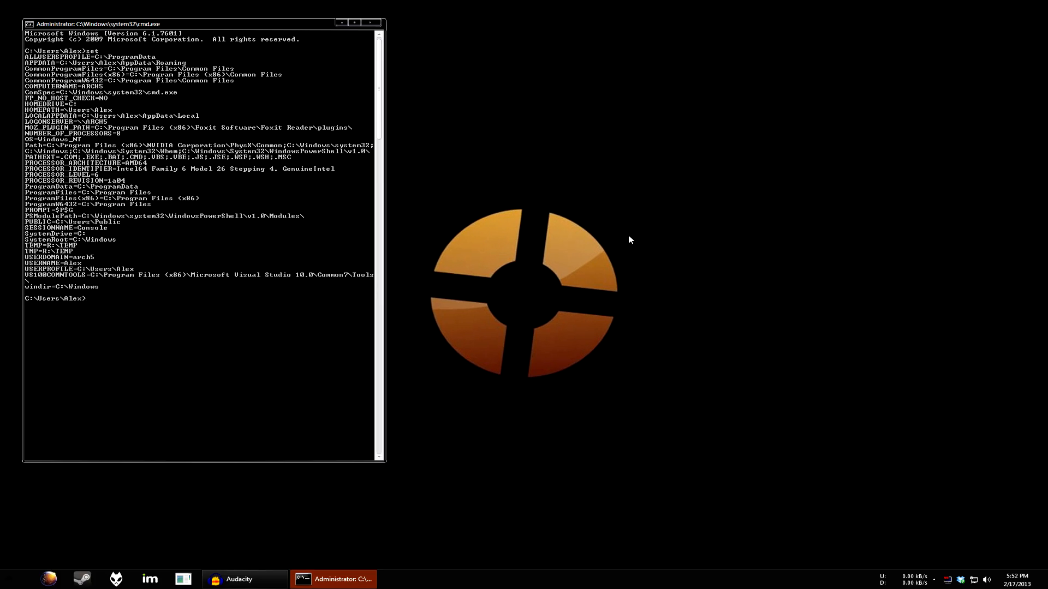
Run set OS=ubuntu-12.04.2-desktop-i386 in Command Prompt.
type("set OS=")
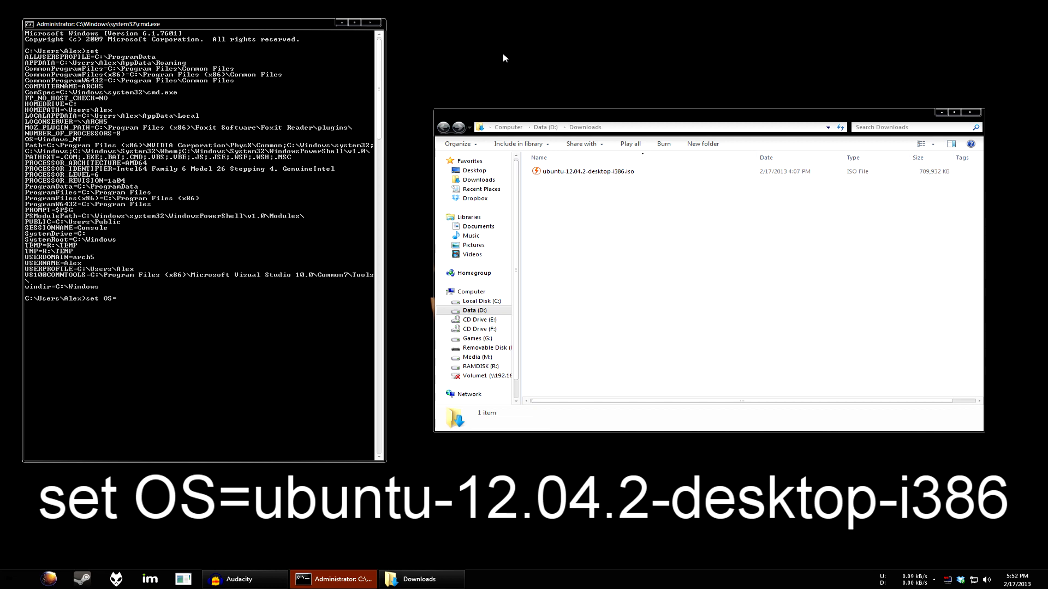
type("ubuntu-12")
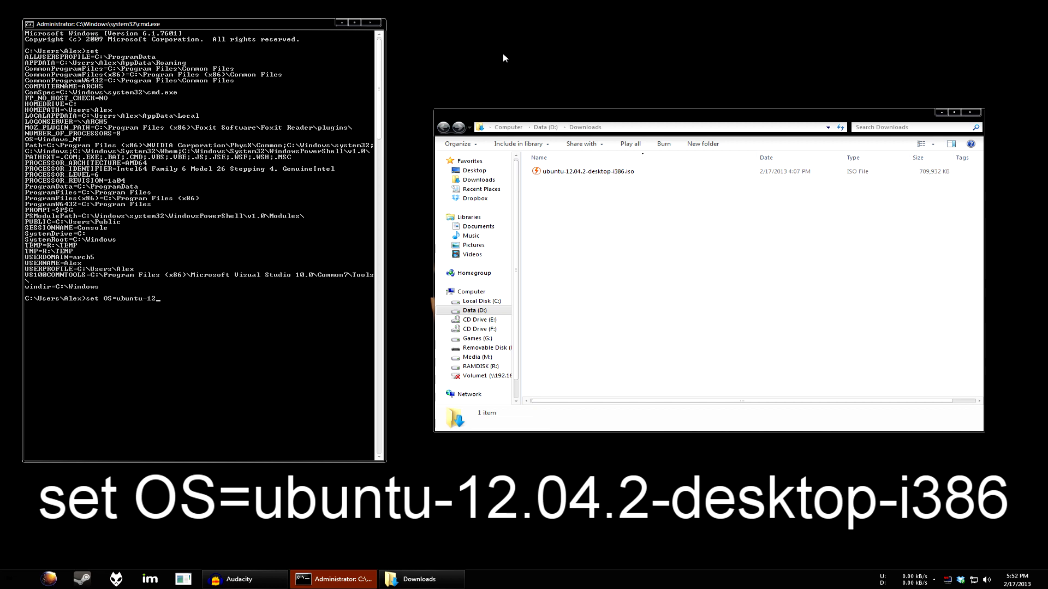
type(".04.2")
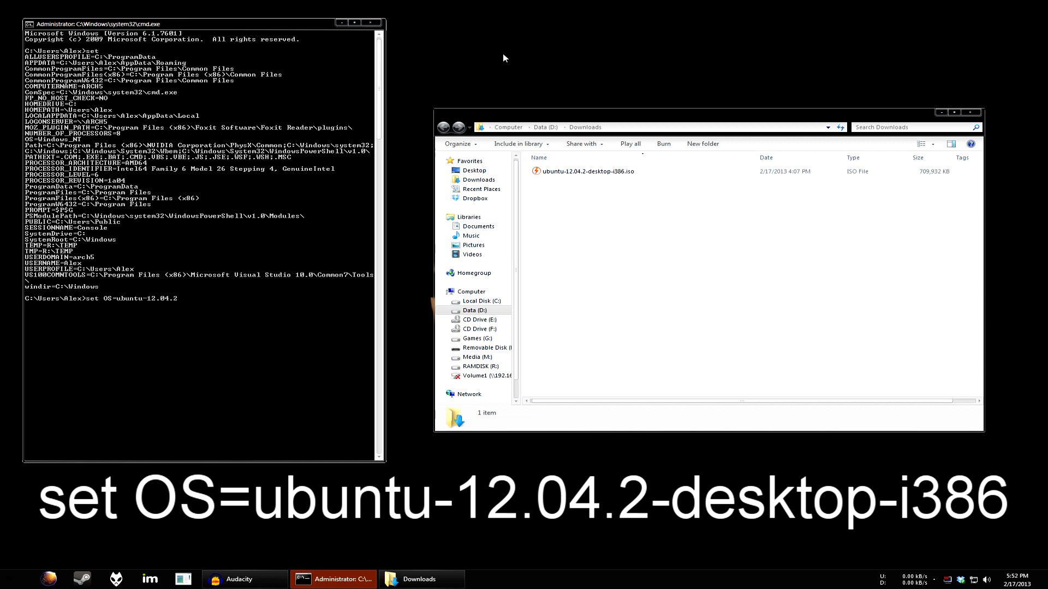
type("-desktop-")
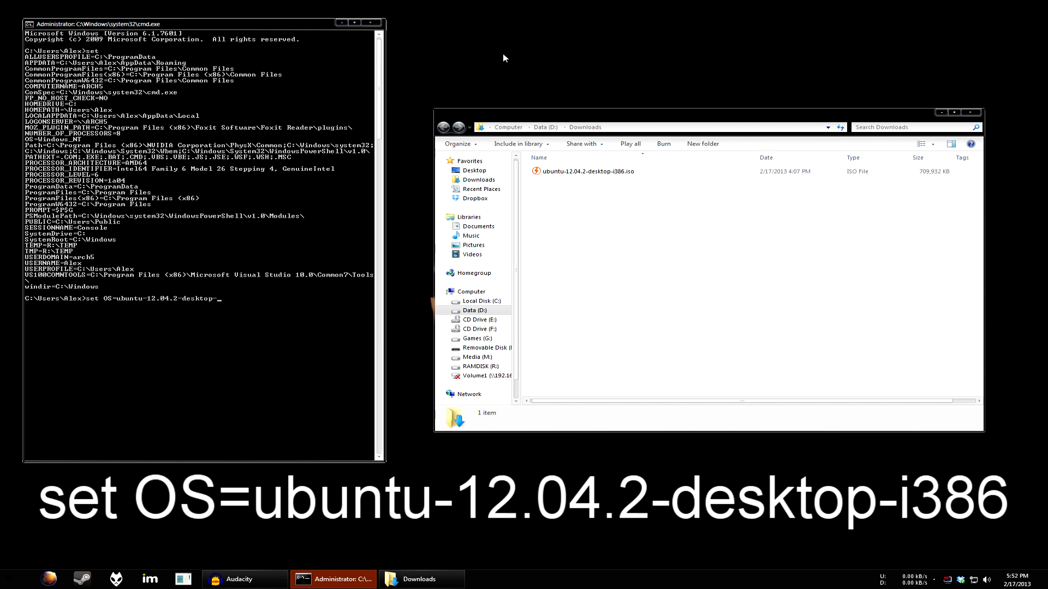
type("i386")
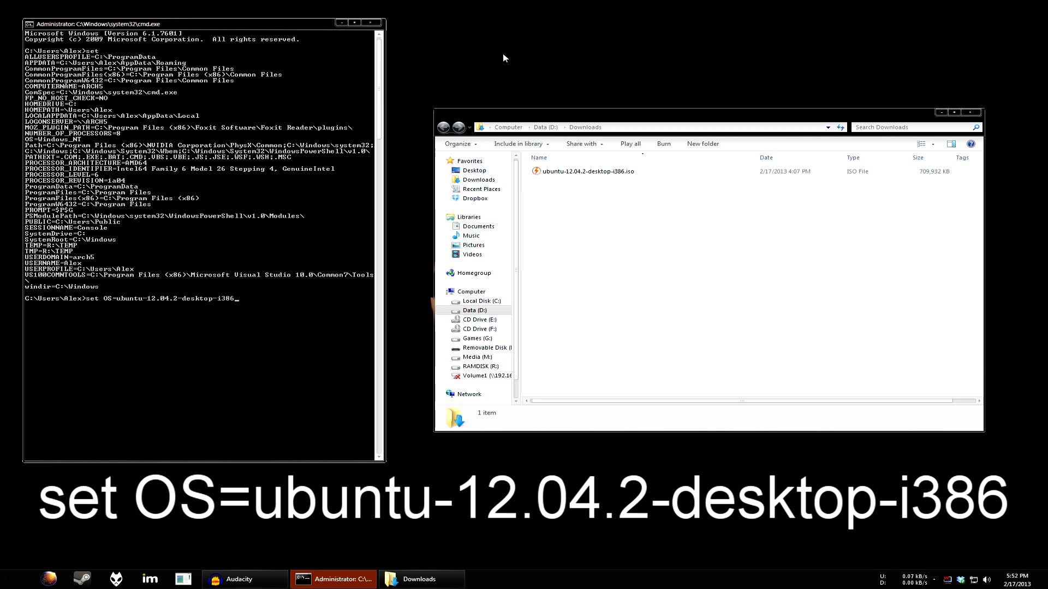
key("Return")
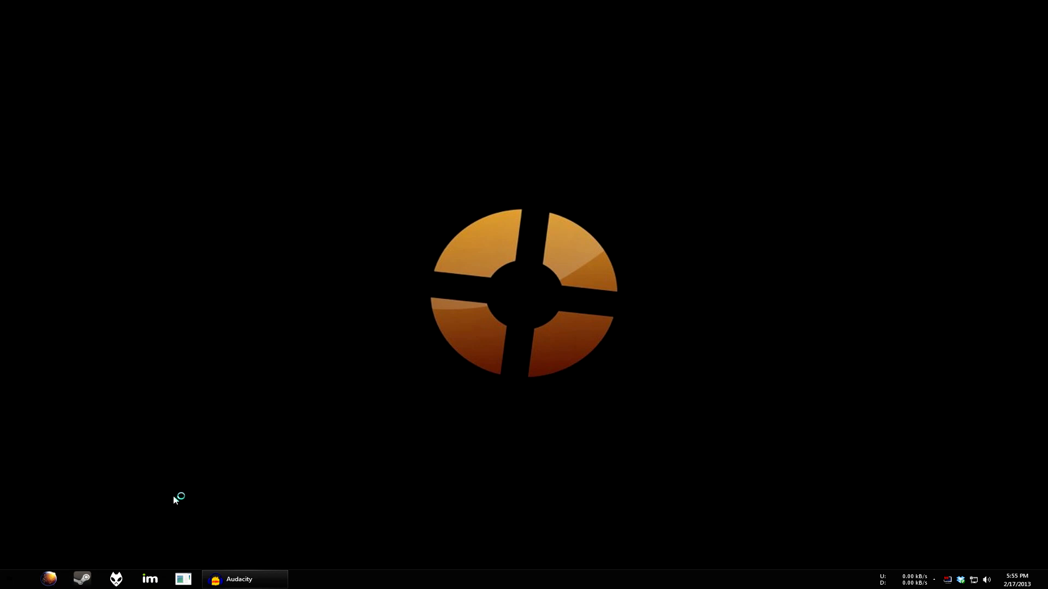
Relaunch Steam from the taskbar and let it load to the Store page.
left_click(82, 578)
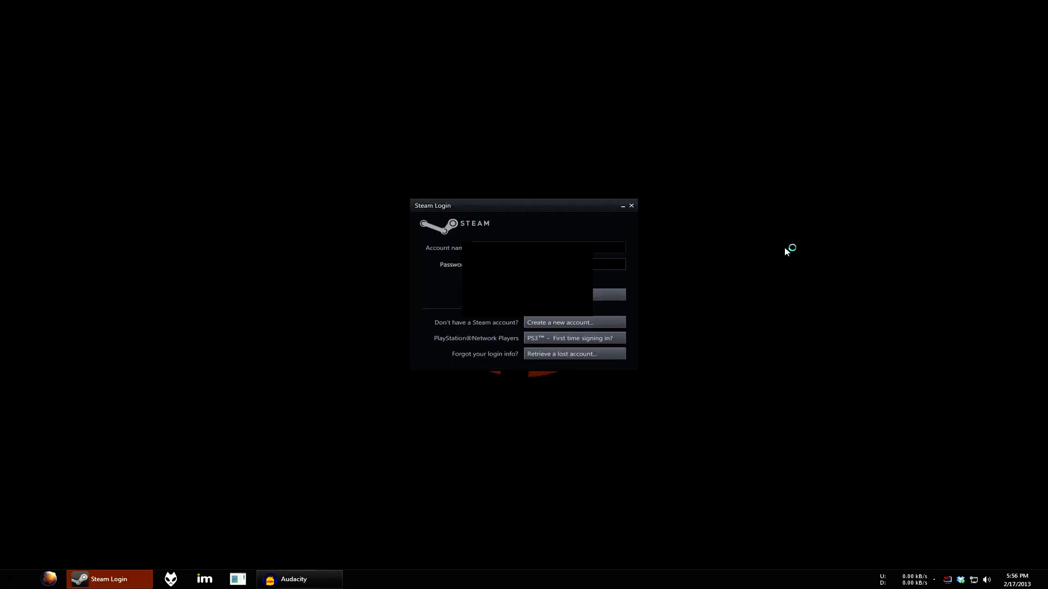
mouse_move(786, 252)
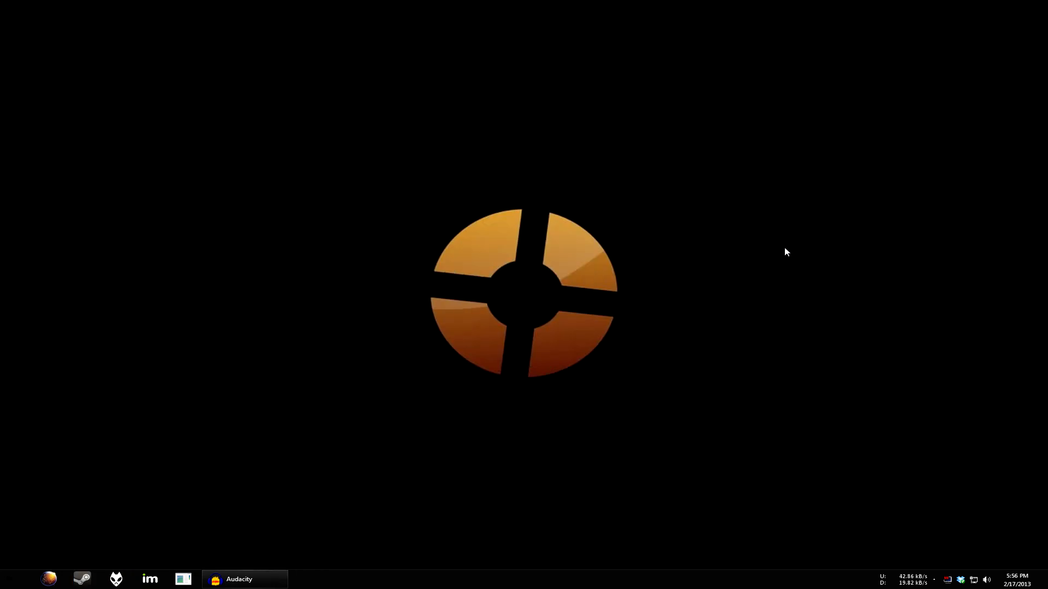
left_click(81, 578)
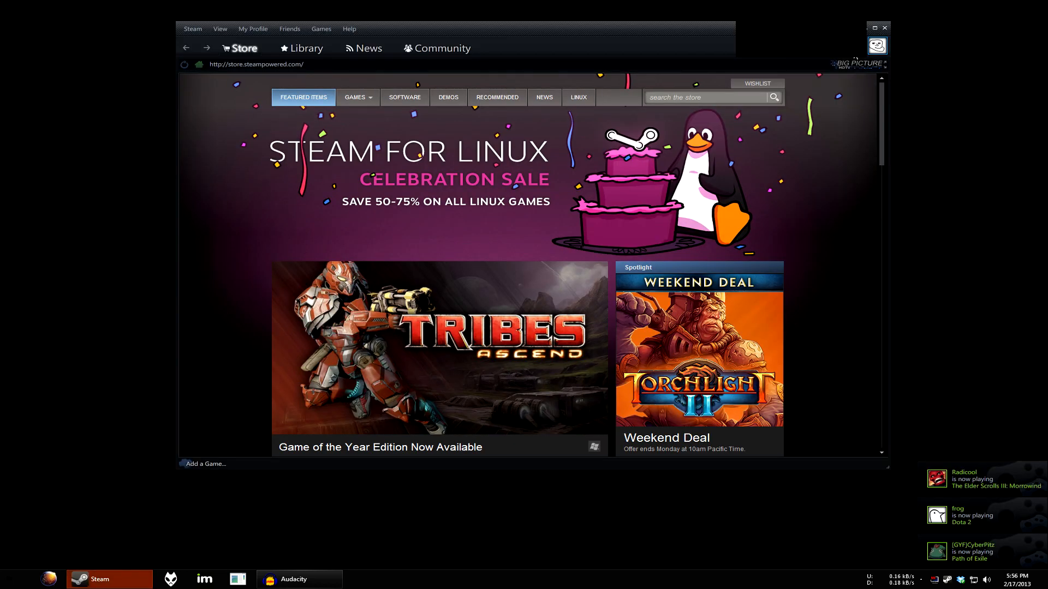
Filter the Team Fortress 2 inventory for 'tux' and scroll through the results.
left_click(441, 47)
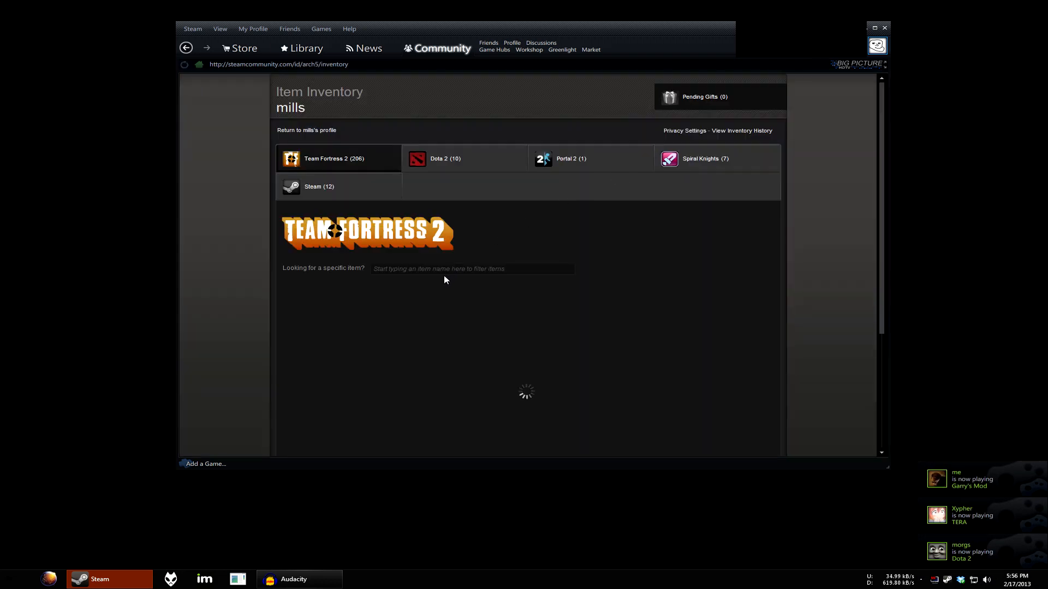
type("tux")
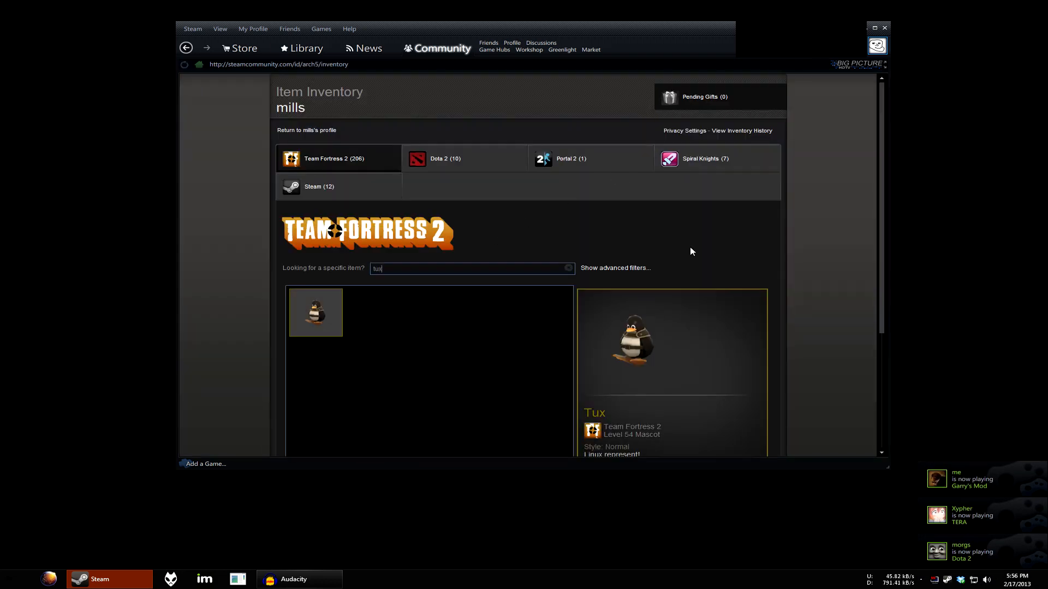
scroll("down", 3)
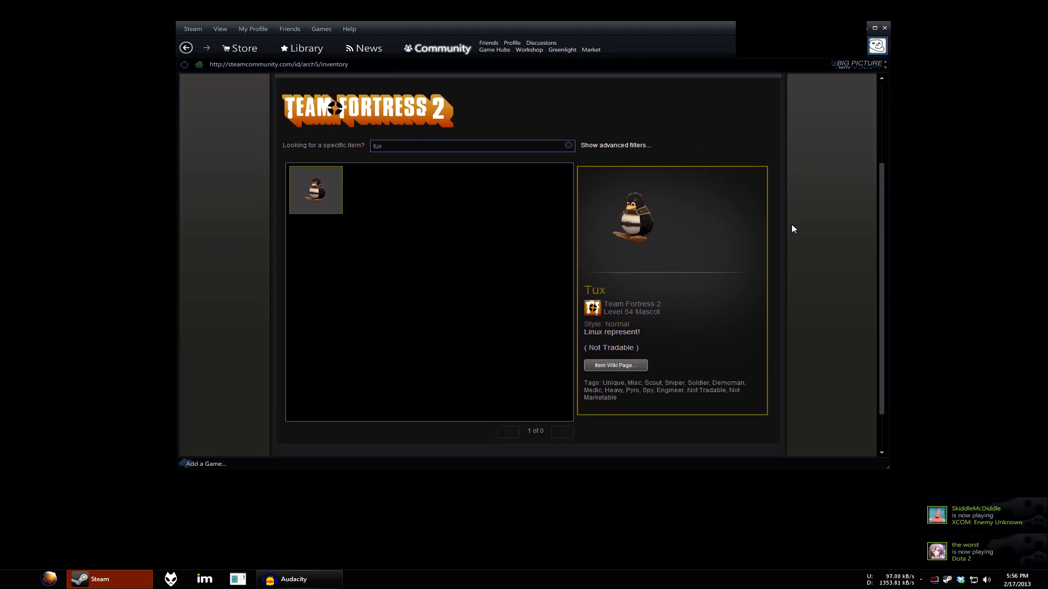
mouse_move(674, 291)
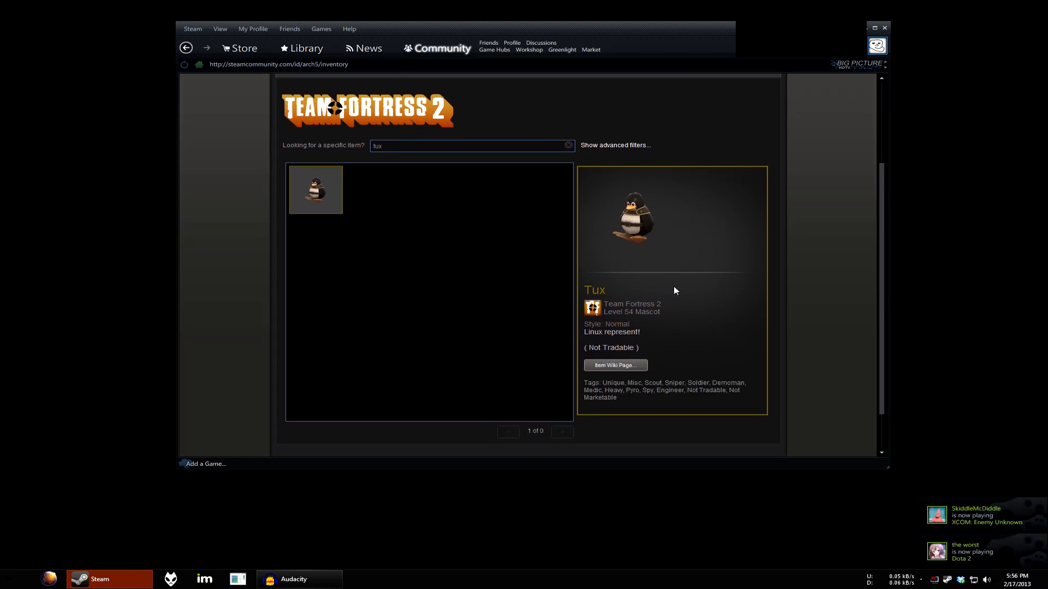
scroll("down", 3)
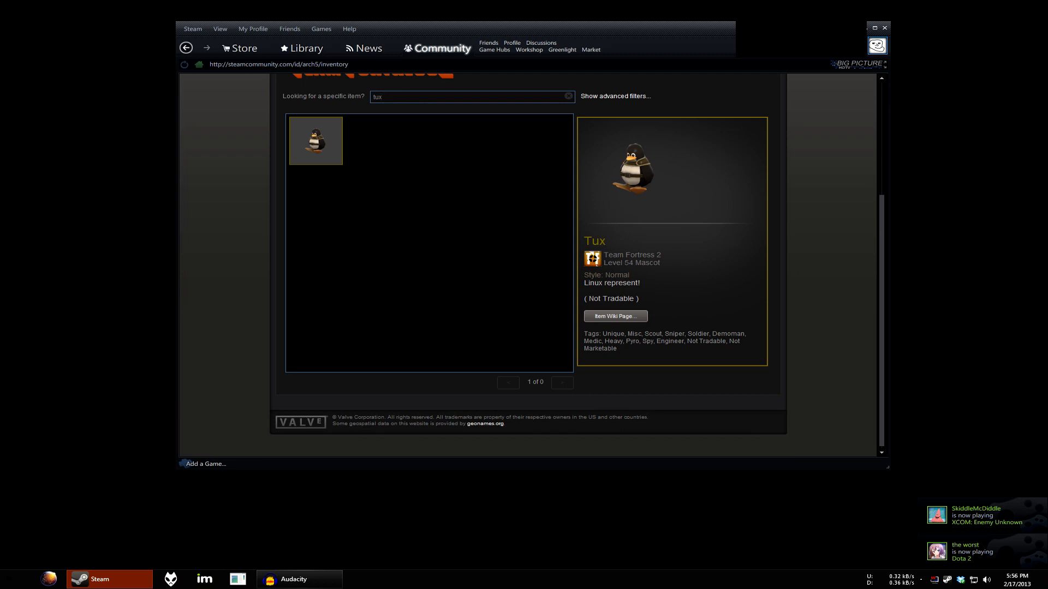
scroll("up", 3)
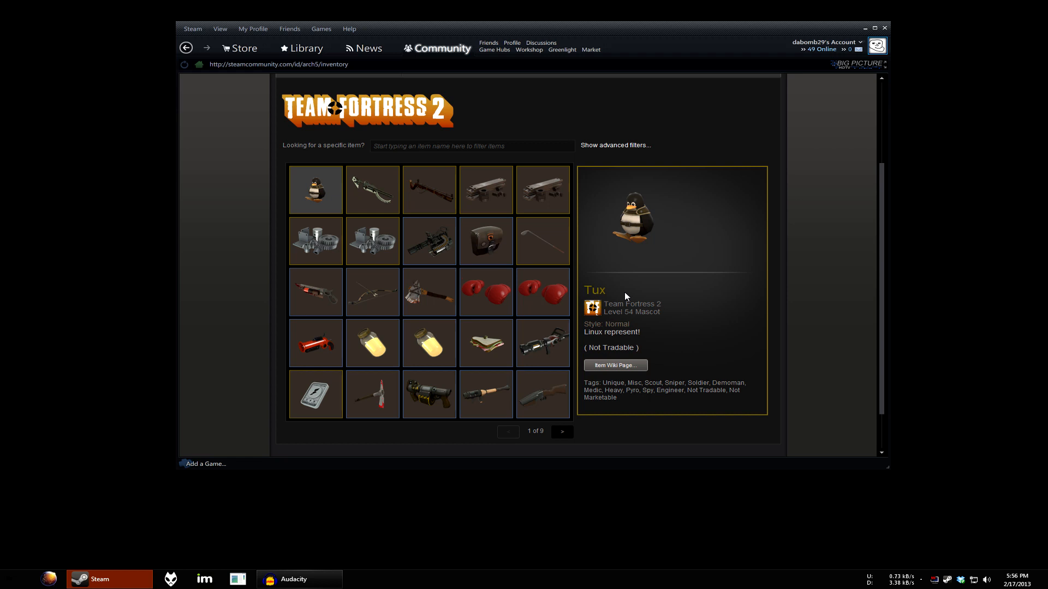
mouse_move(626, 323)
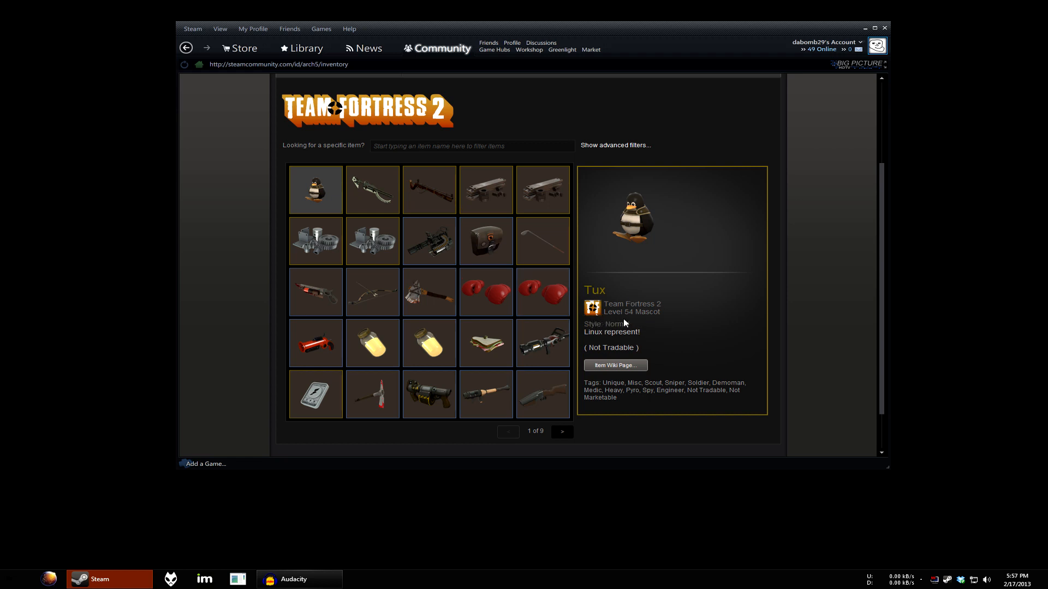
mouse_move(614, 365)
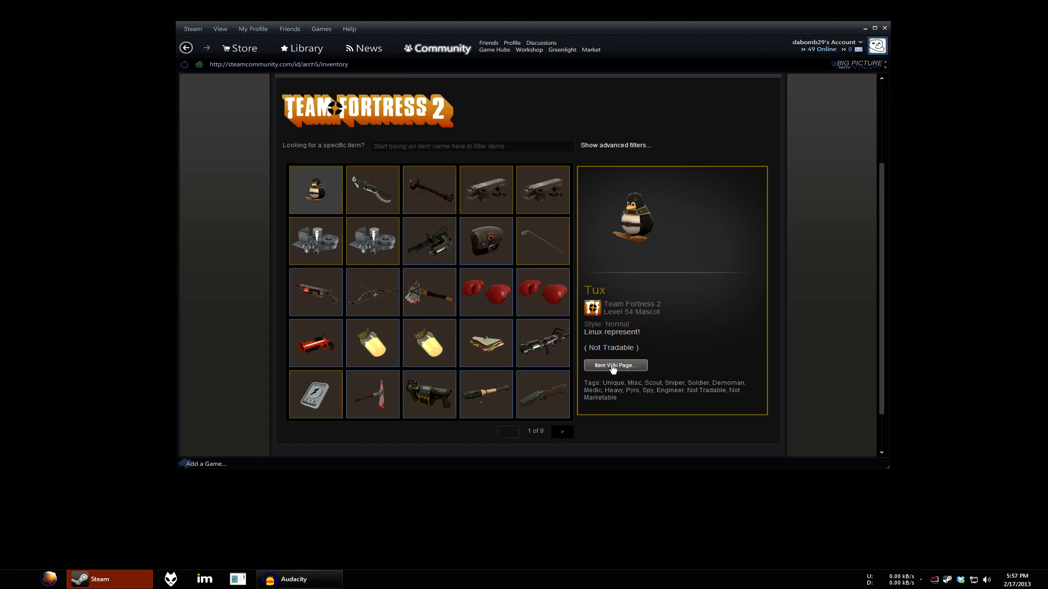